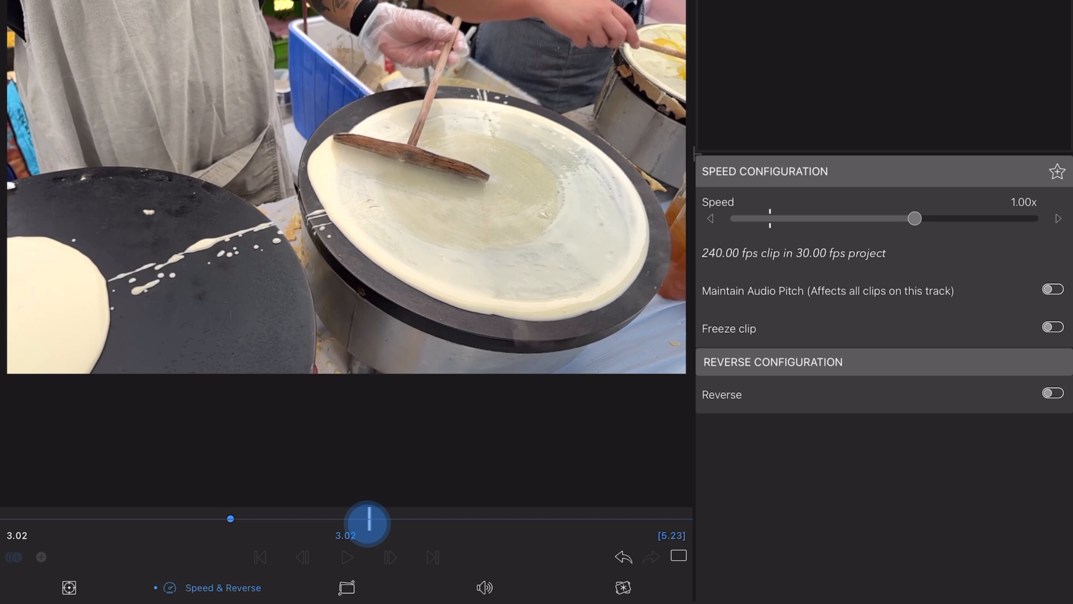
Drag the Speed slider to 1/4x later in the crepe clip, creating a second keyframe.
left_click_drag(914, 218, 783, 218)
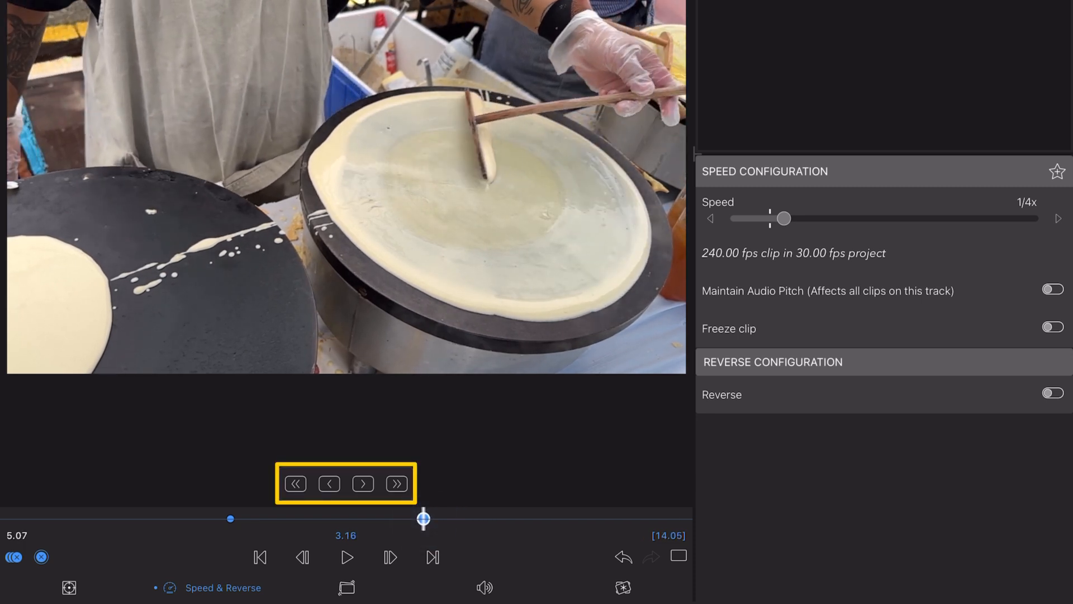
left_click_drag(783, 218, 915, 218)
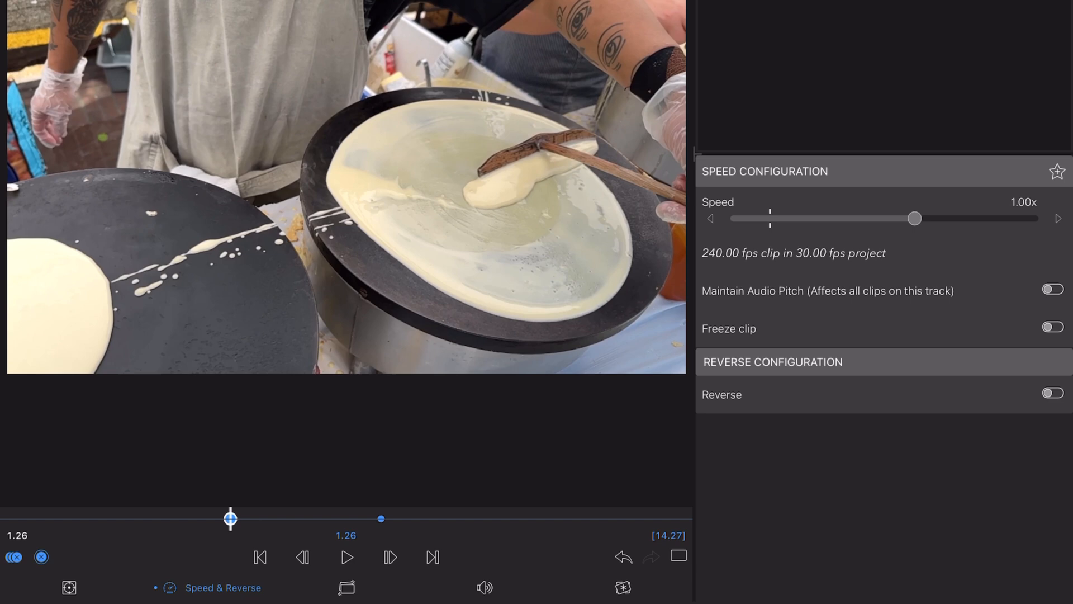
left_click_drag(916, 218, 794, 218)
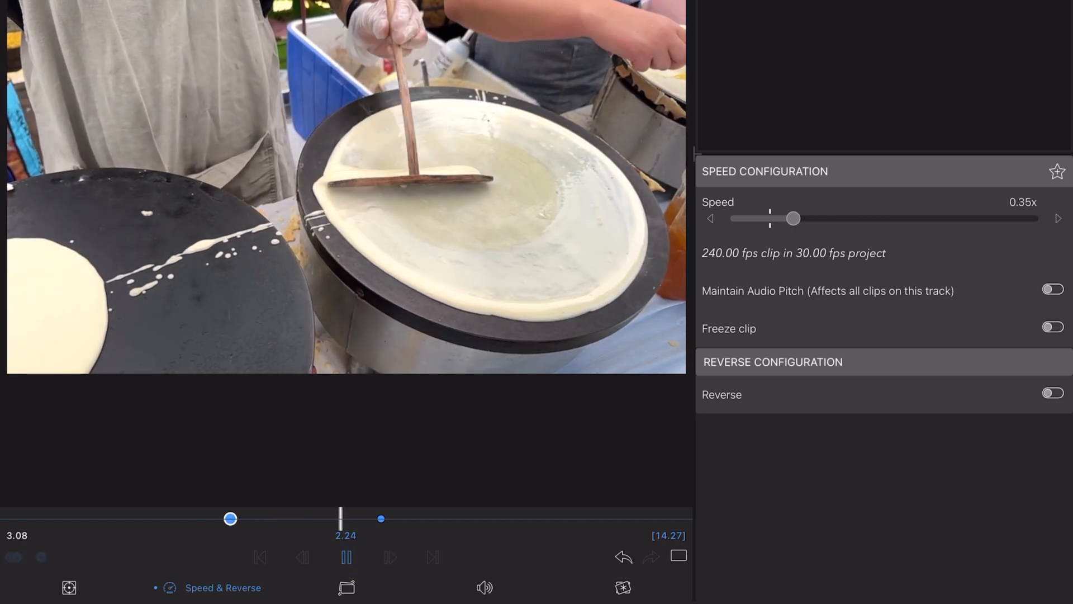
left_click_drag(794, 218, 783, 218)
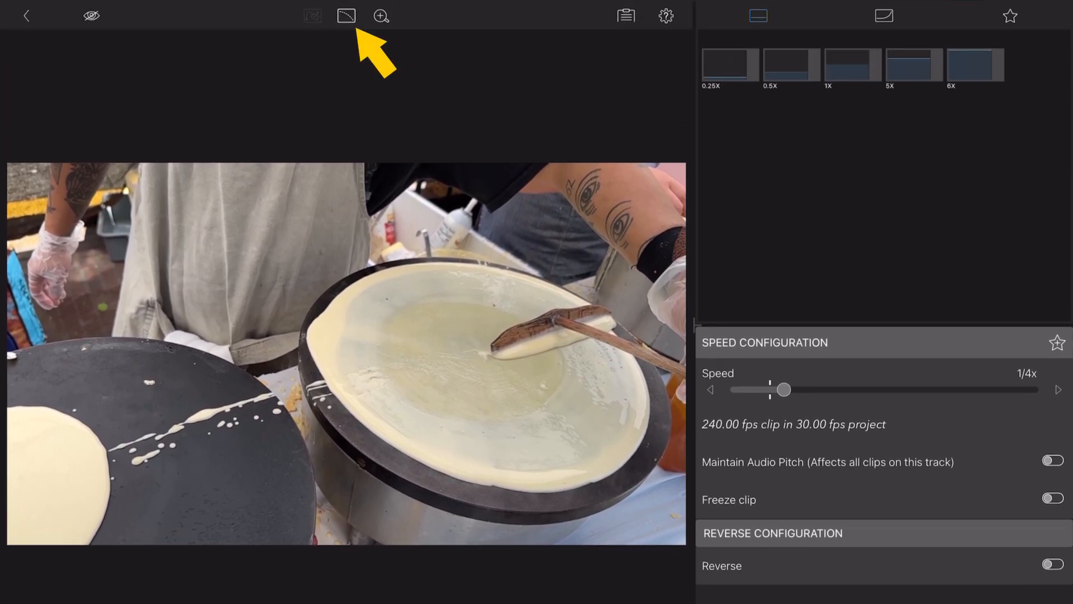
Show the ease graph of the speed curve between the two keyframes.
left_click(345, 15)
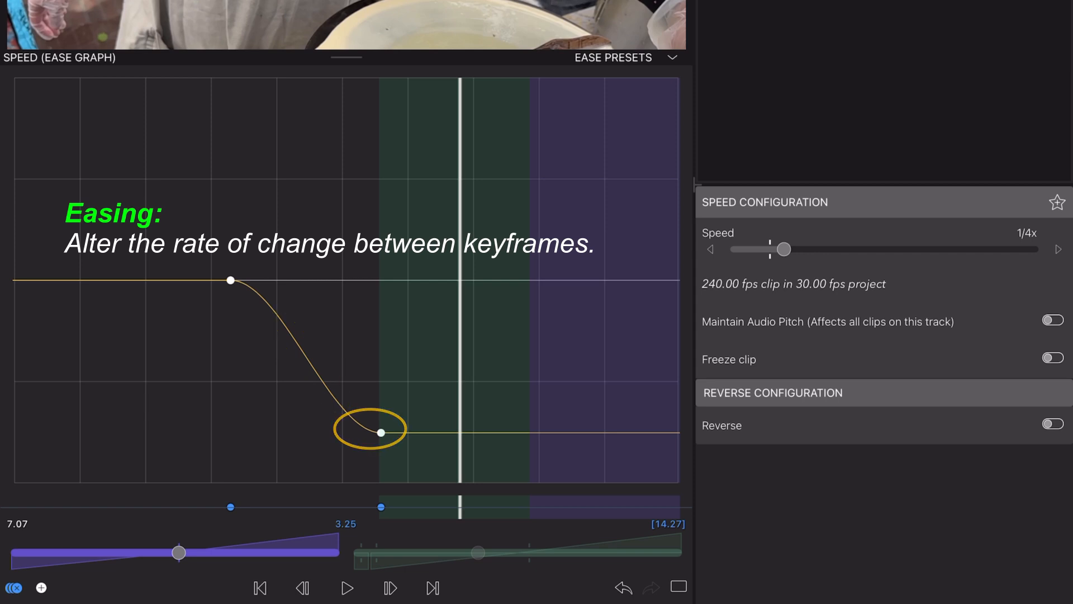
Lengthen the curve's ease-out and scrub the playhead around the keyframes to preview it.
left_click_drag(370, 431, 381, 433)
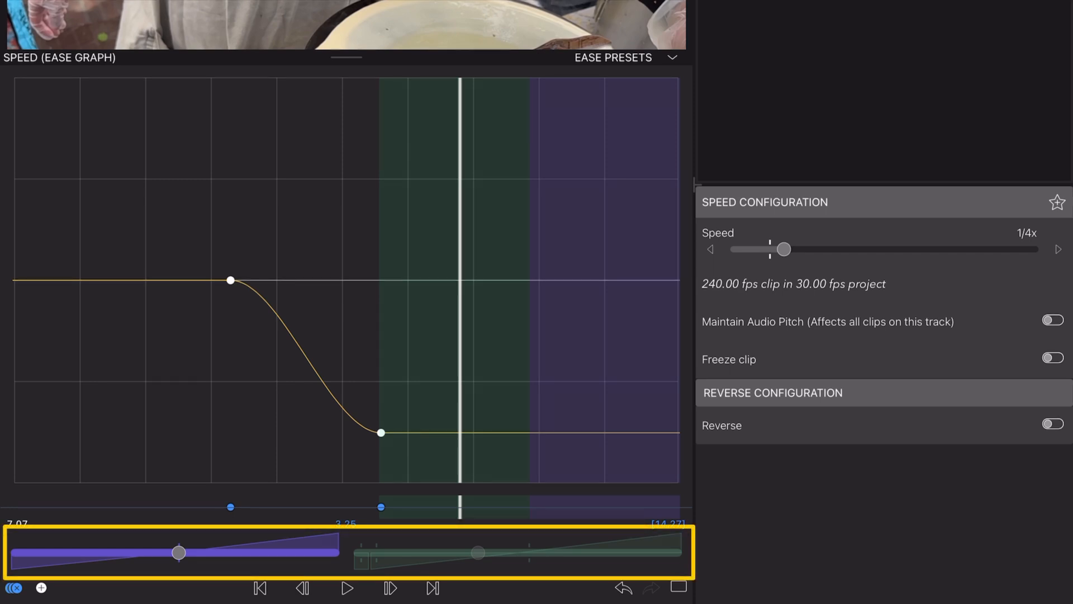
left_click_drag(784, 248, 834, 248)
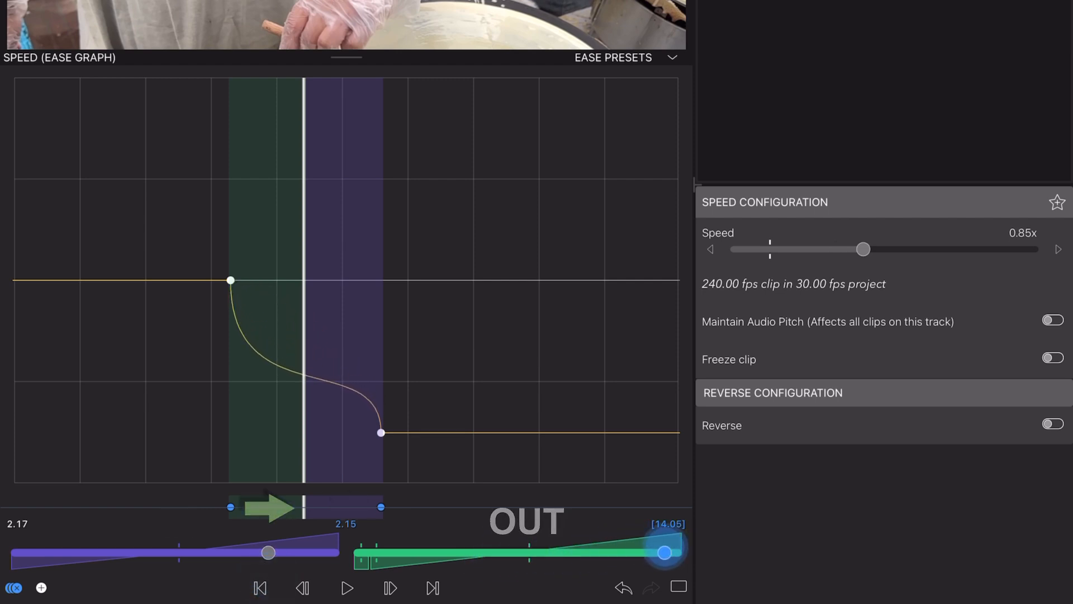
left_click_drag(861, 248, 841, 248)
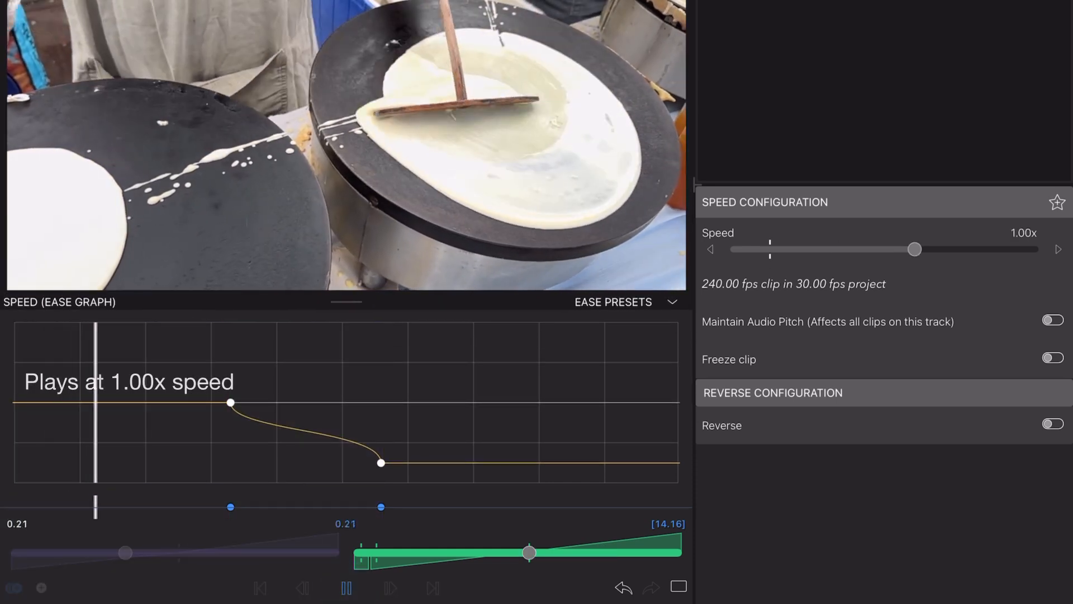
left_click_drag(915, 249, 840, 250)
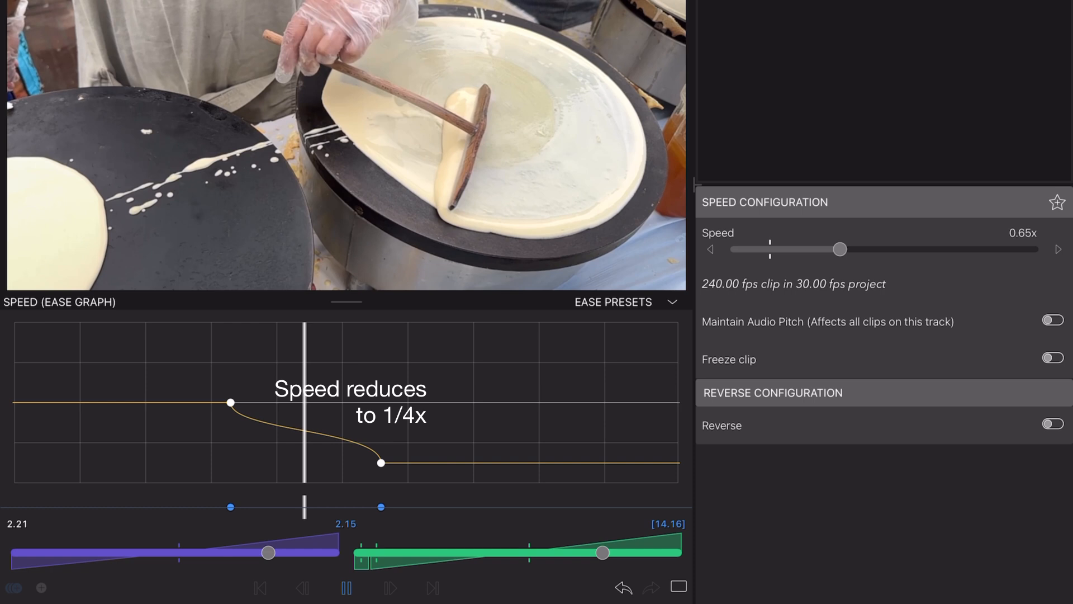
left_click_drag(841, 248, 785, 248)
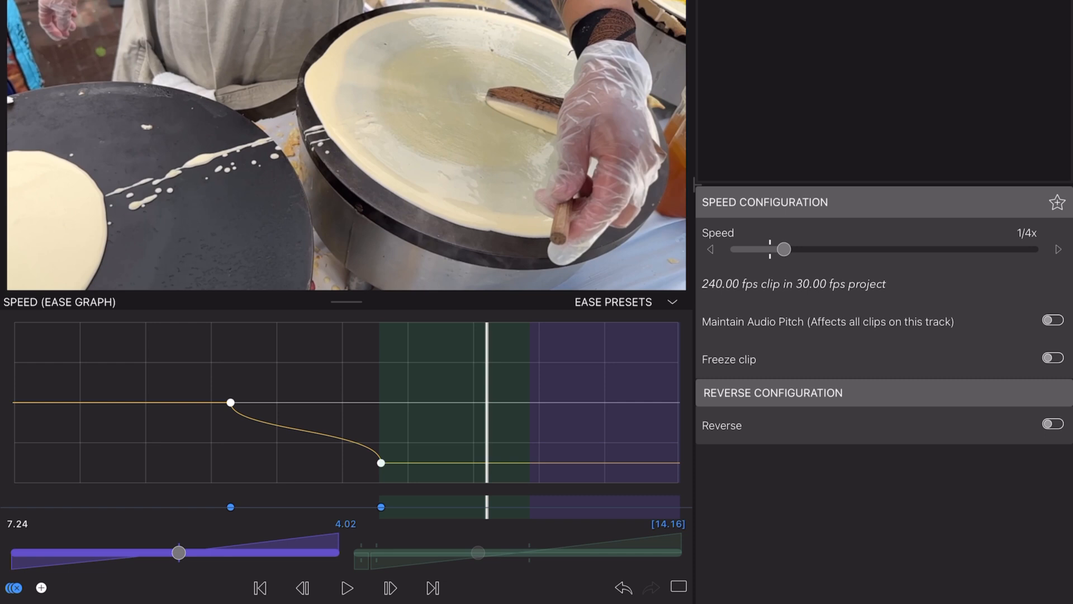
left_click_drag(785, 249, 833, 249)
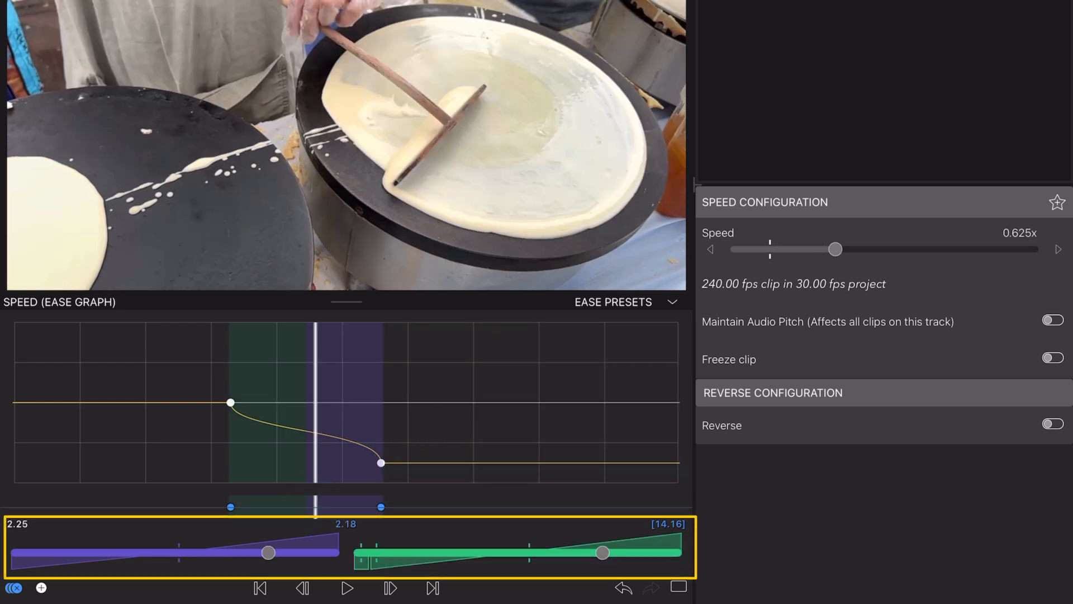
Pull the In and Out handles so speed holds at 1.00x then jumps to 1/4x, and preview.
left_click_drag(267, 553, 339, 553)
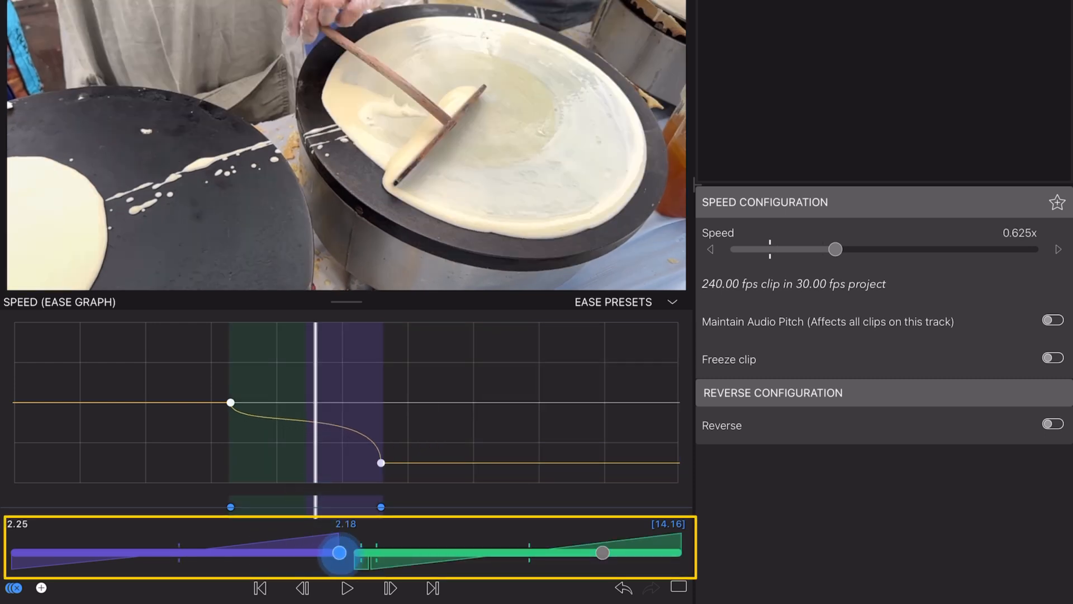
left_click_drag(339, 551, 39, 551)
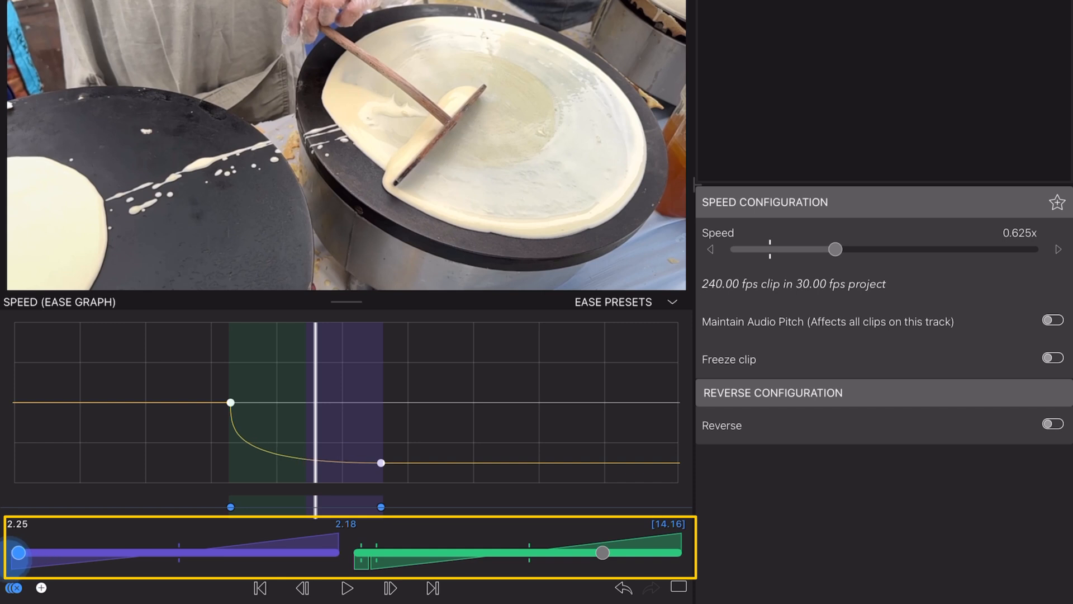
left_click_drag(834, 248, 788, 248)
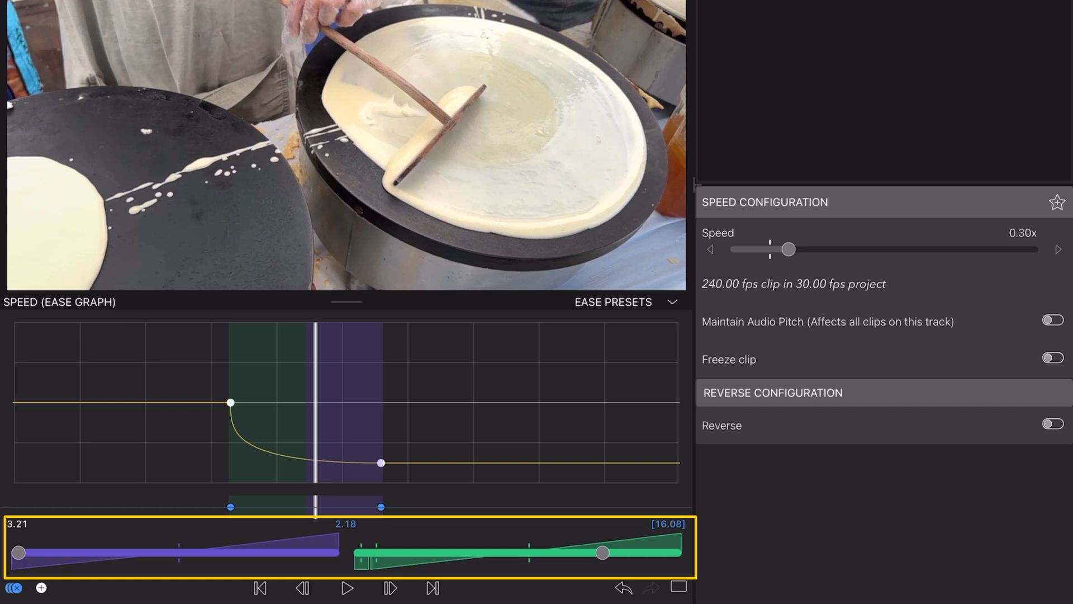
left_click_drag(603, 551, 523, 551)
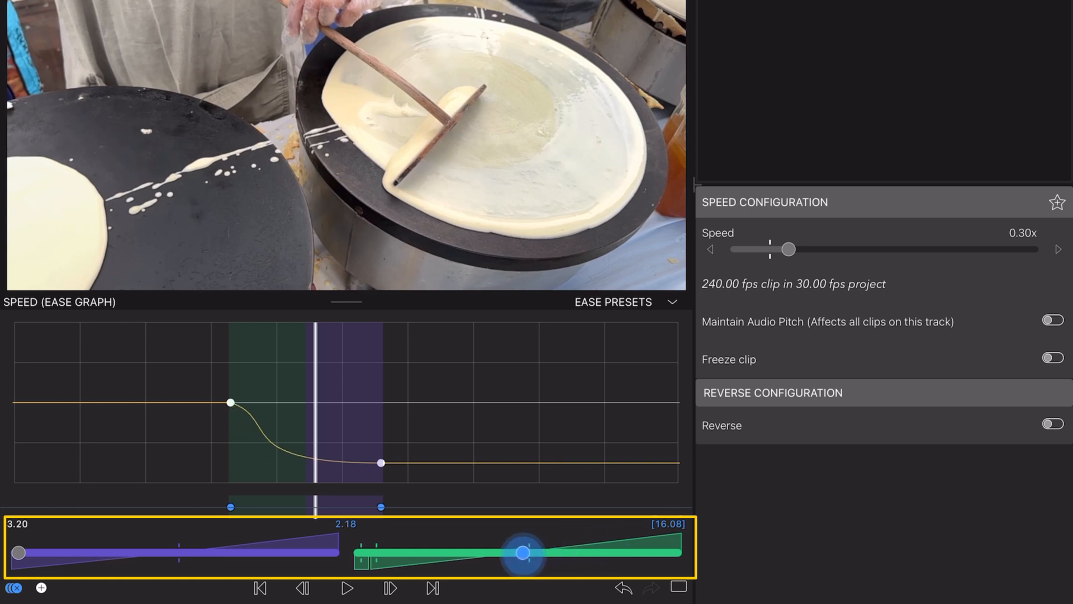
left_click_drag(523, 552, 361, 553)
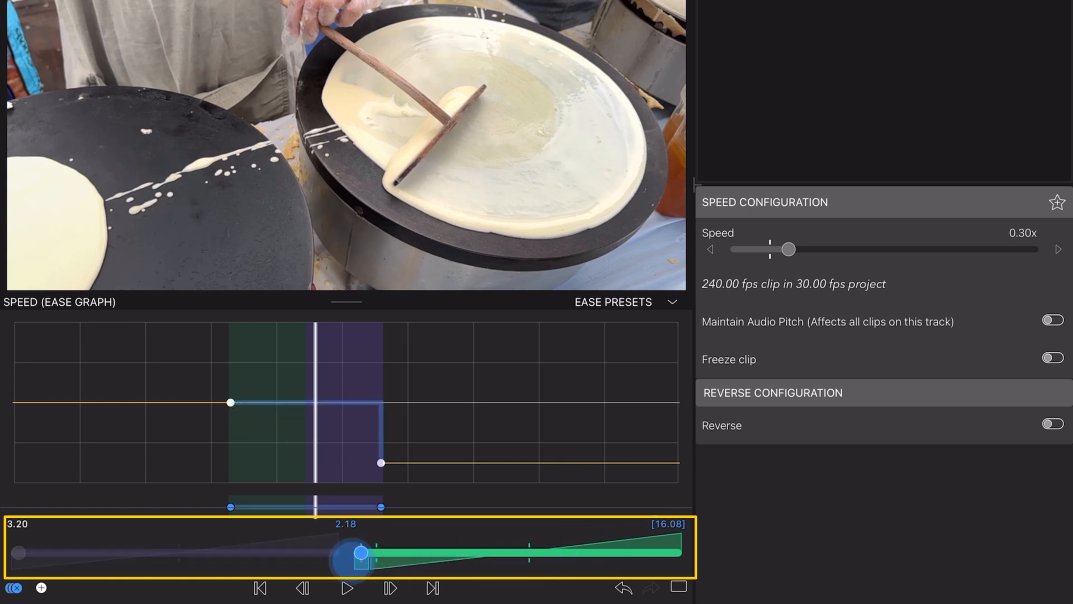
left_click_drag(788, 249, 915, 249)
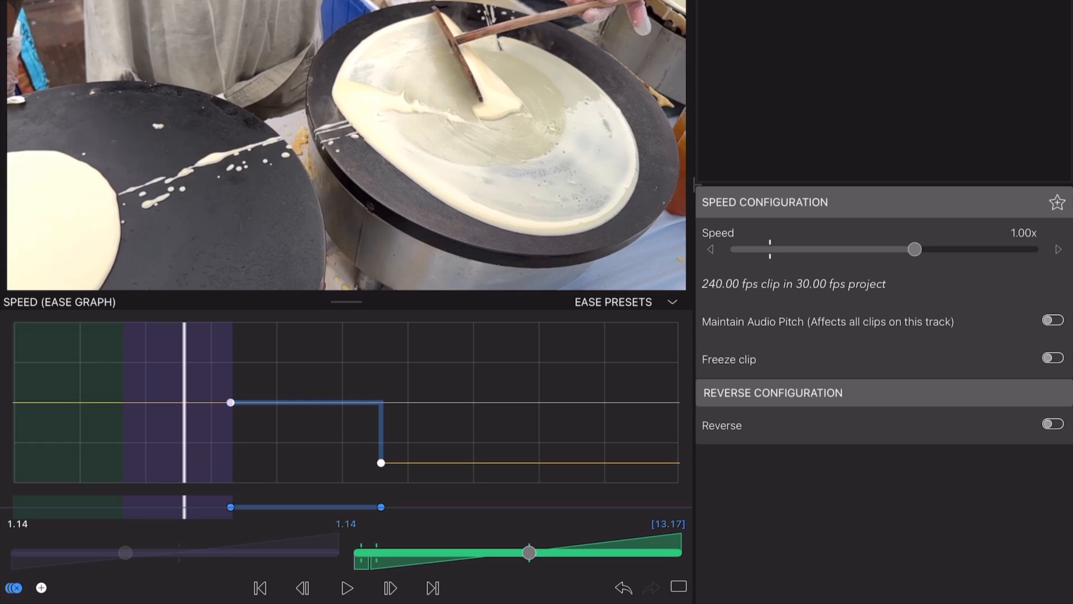
left_click(346, 586)
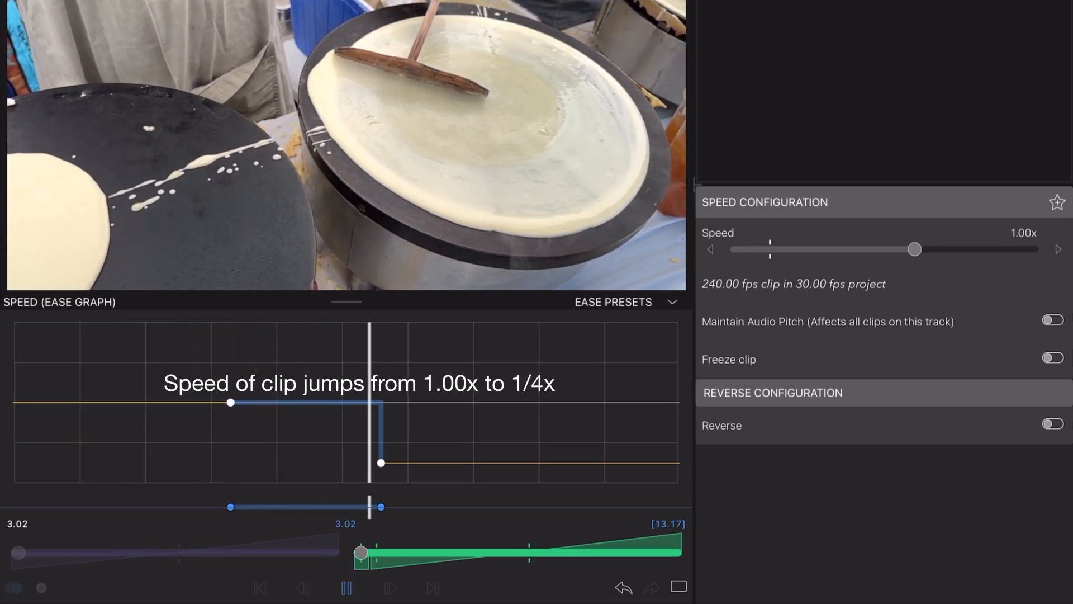
left_click_drag(916, 248, 784, 248)
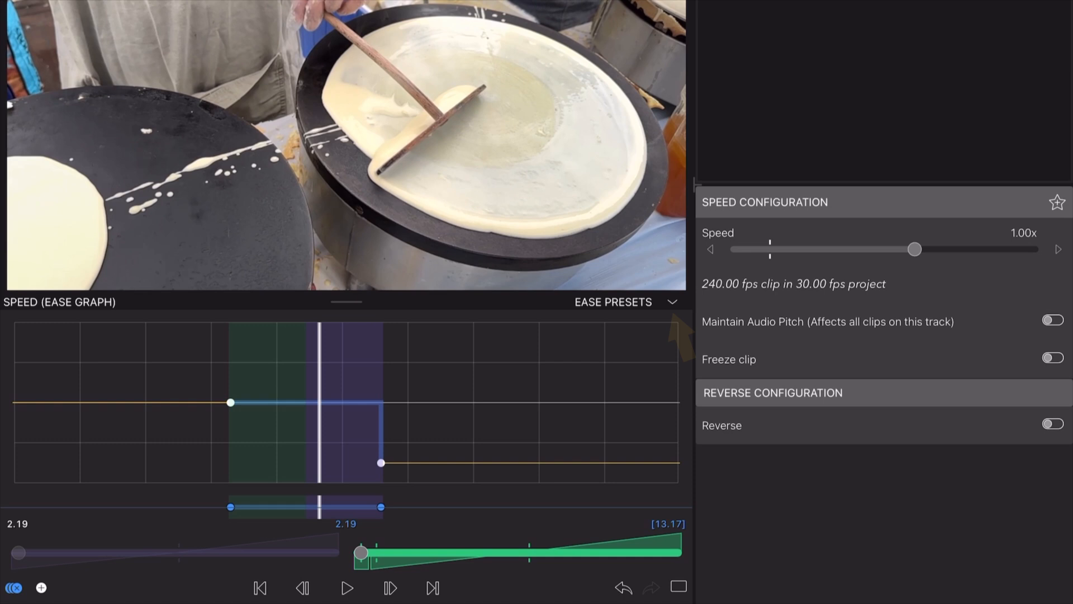
Apply the Fast In and Slow Out ease presets to the slowdown between the keyframes.
left_click(672, 302)
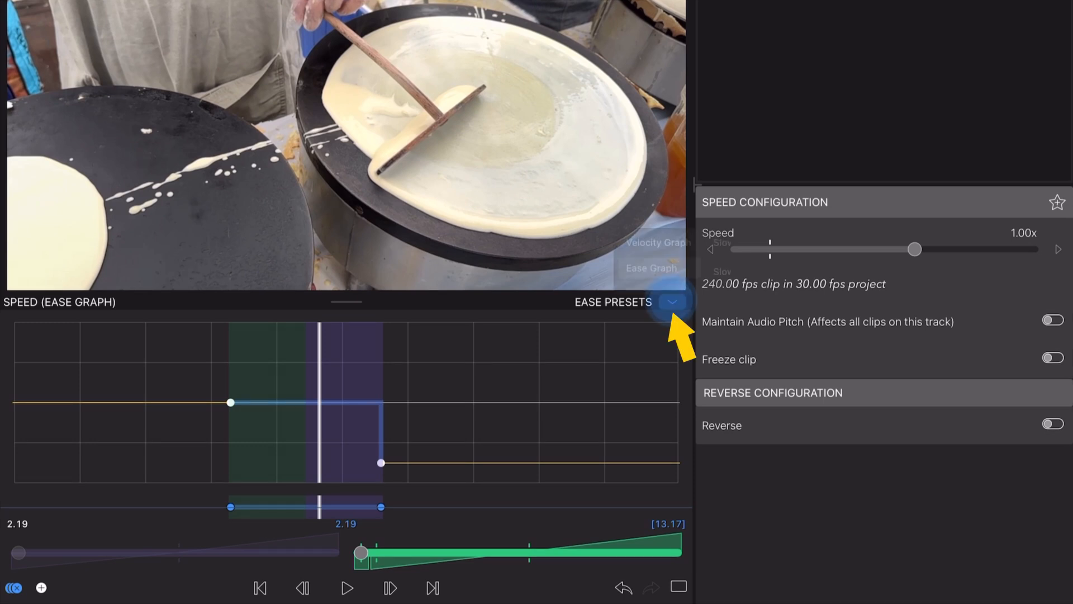
left_click(673, 301)
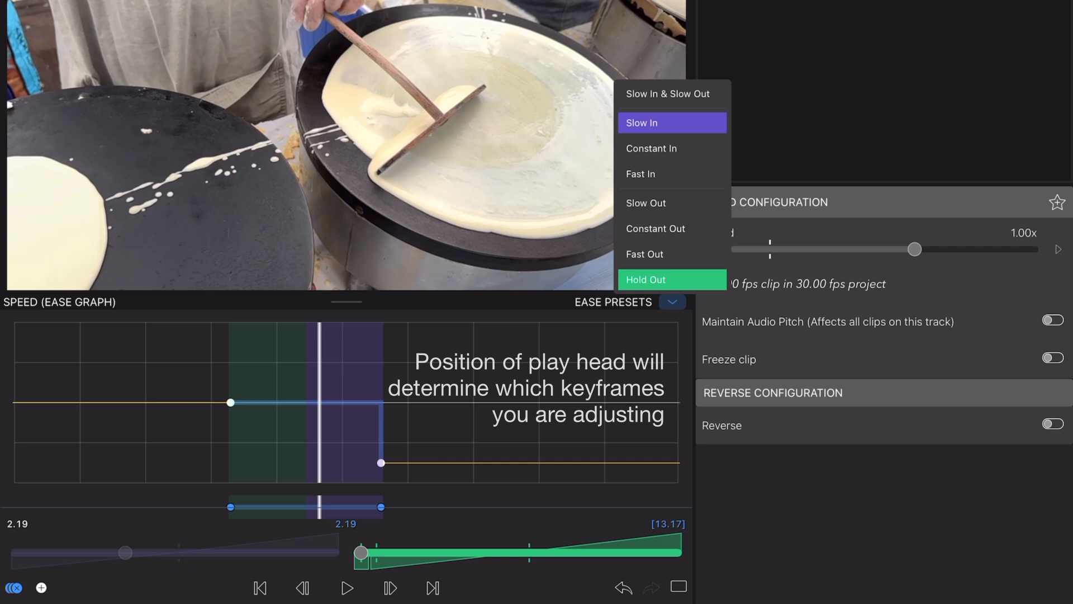
left_click(671, 202)
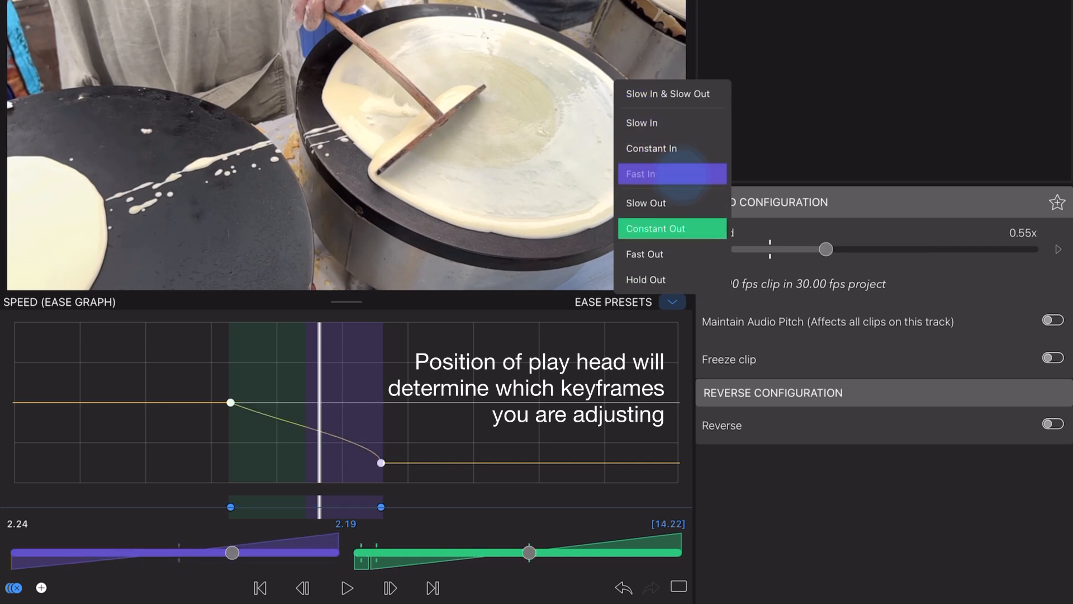
left_click(672, 203)
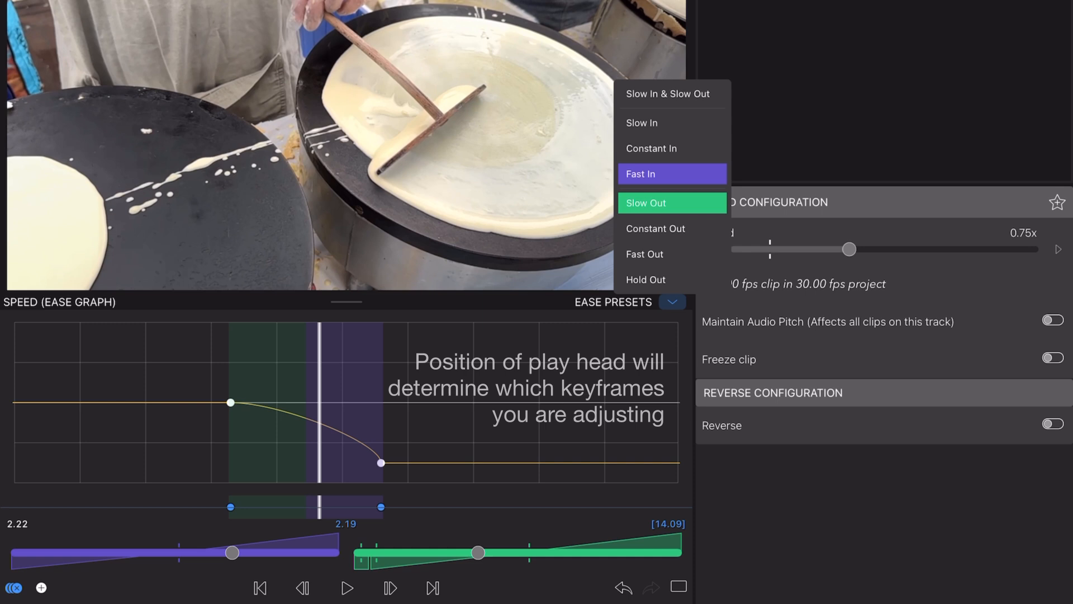
left_click(671, 123)
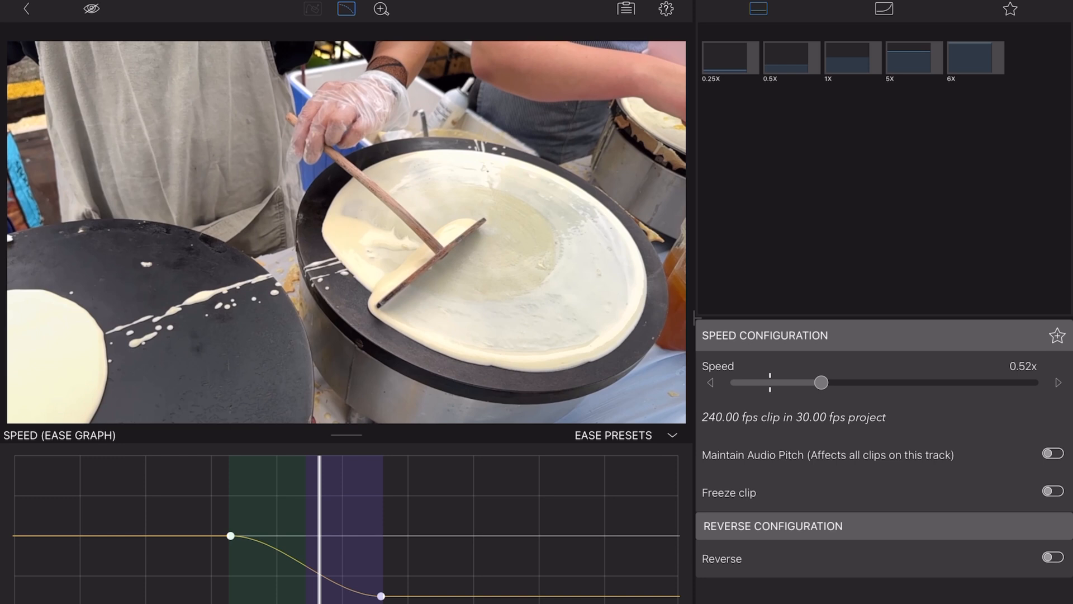
Apply curved speed presets to the clip, trying a wave-shaped one and previewing it.
left_click(882, 9)
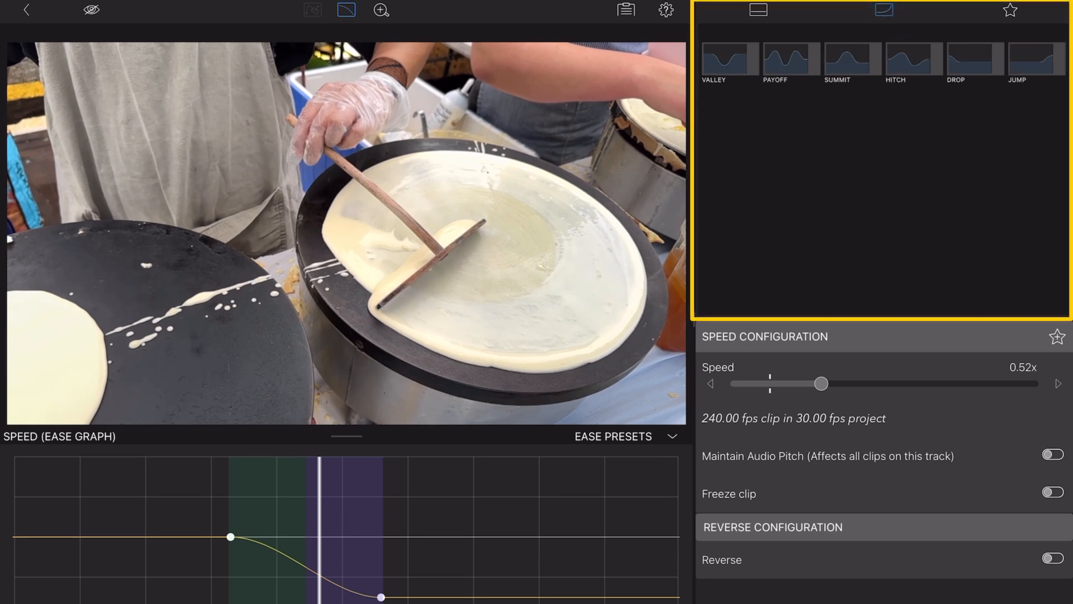
left_click_drag(820, 384, 975, 383)
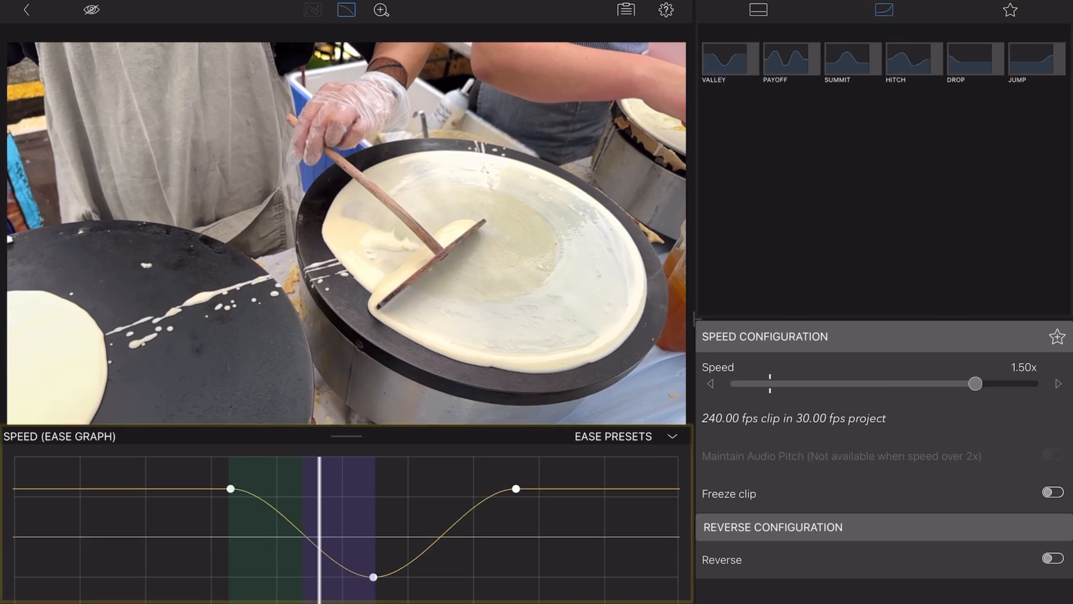
left_click_drag(975, 384, 915, 383)
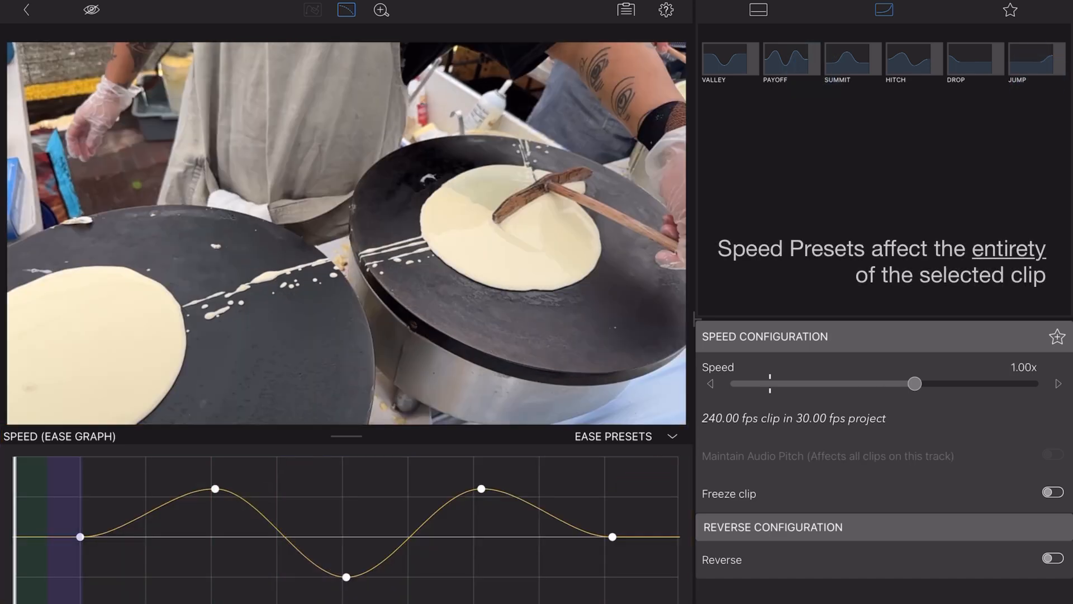
left_click_drag(914, 383, 862, 383)
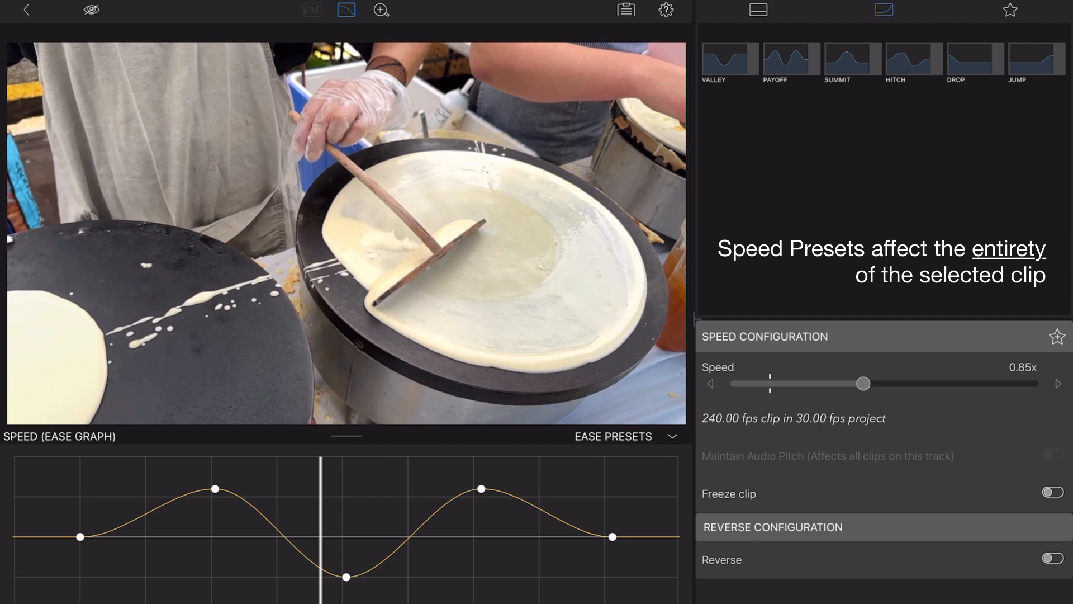
left_click_drag(862, 383, 916, 384)
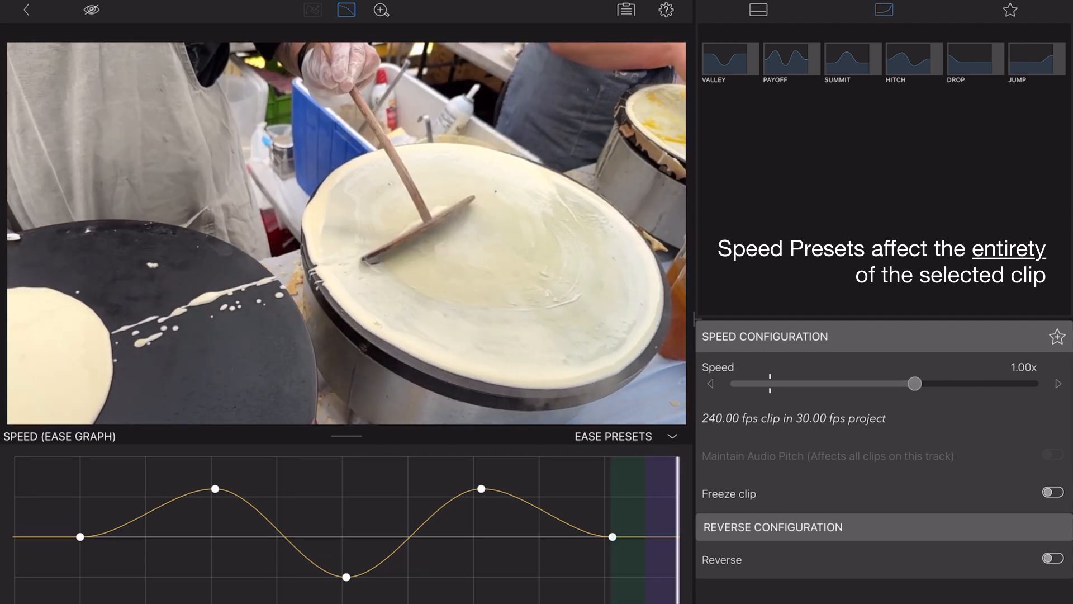
Apply the single-hump preset that speeds up mid-clip and returns to 1/2x, and preview it.
left_click_drag(917, 383, 816, 383)
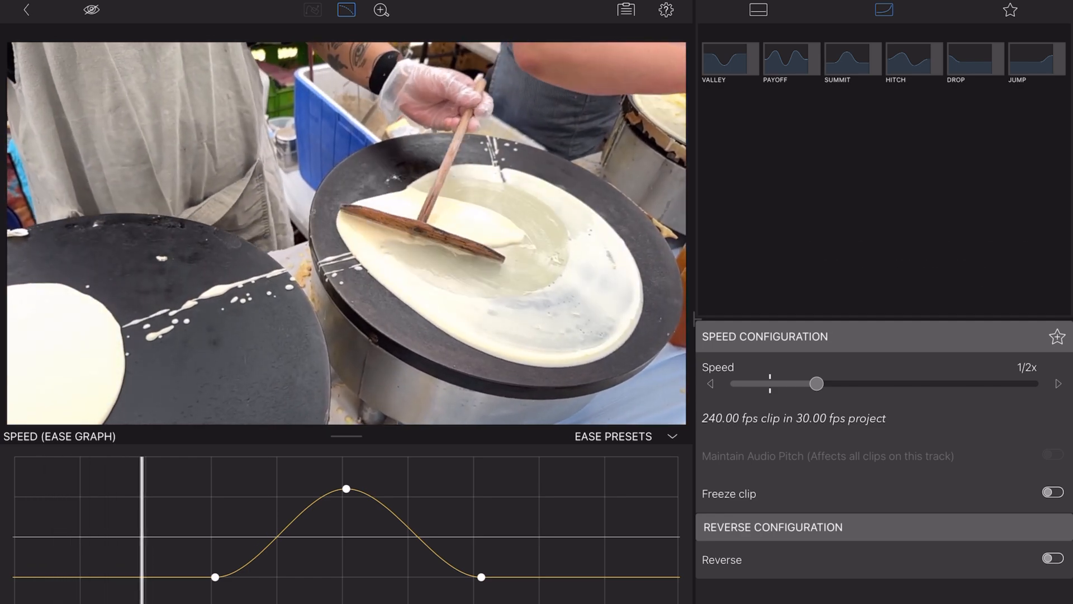
left_click_drag(816, 383, 979, 383)
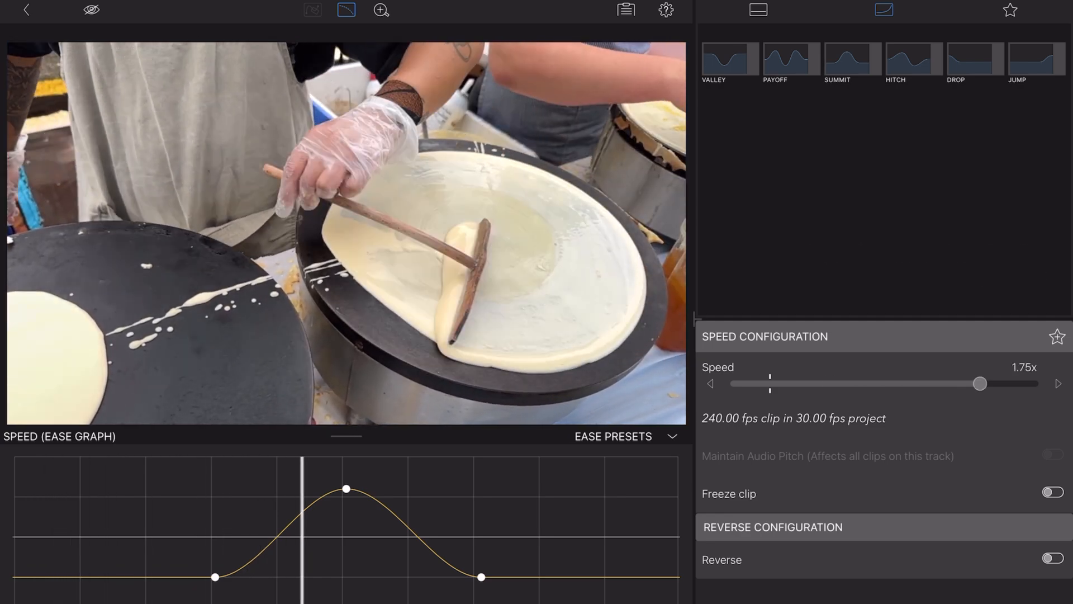
left_click_drag(980, 384, 816, 383)
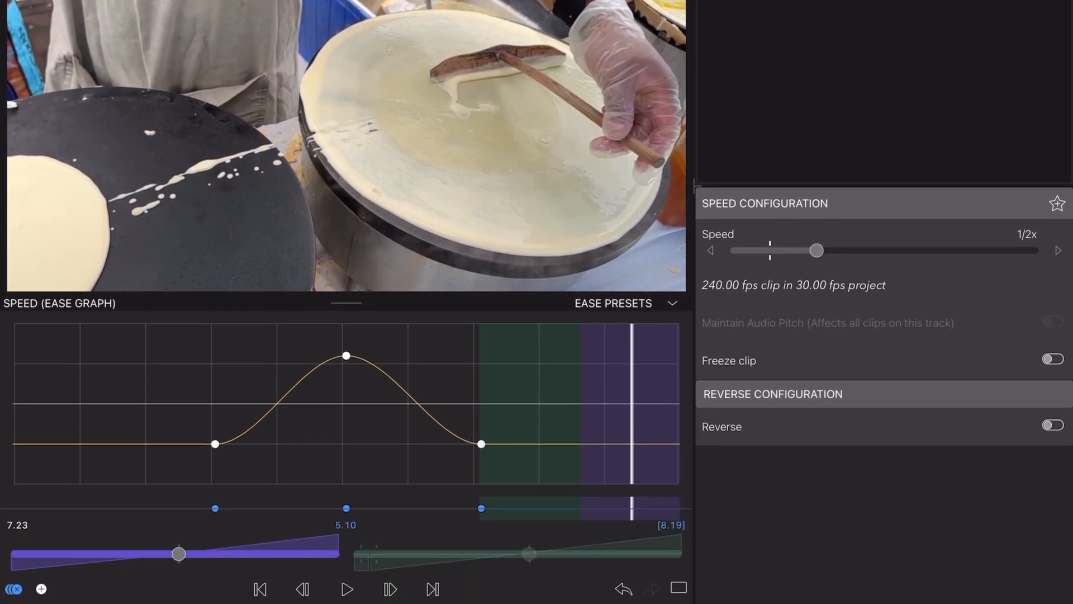
Raise the ramp's peak to 6.00x and drop the end keyframe to 1/8x.
left_click_drag(816, 249, 1032, 249)
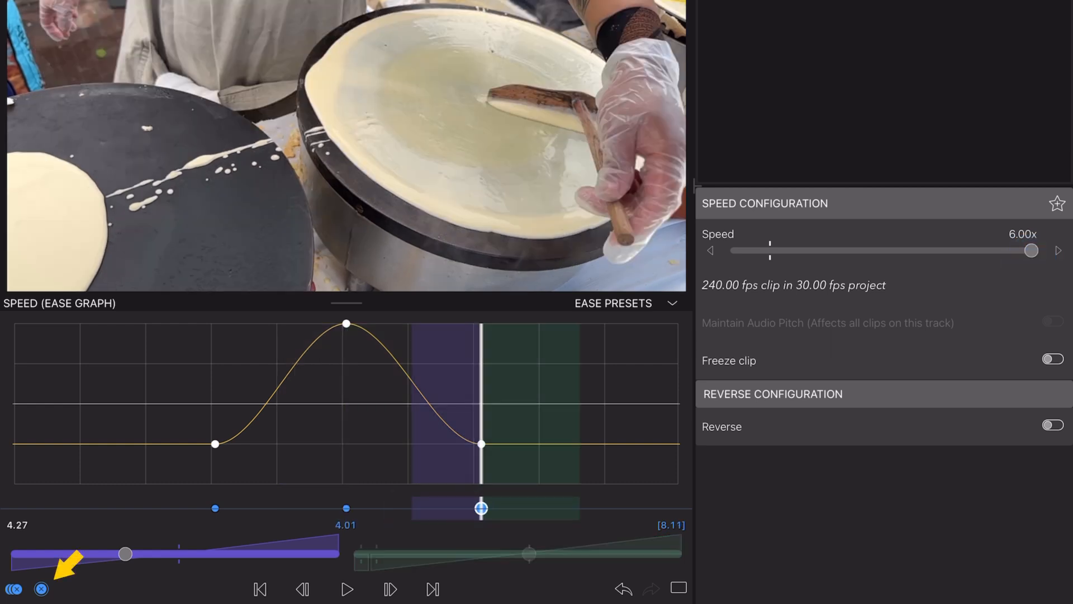
left_click_drag(481, 507, 529, 505)
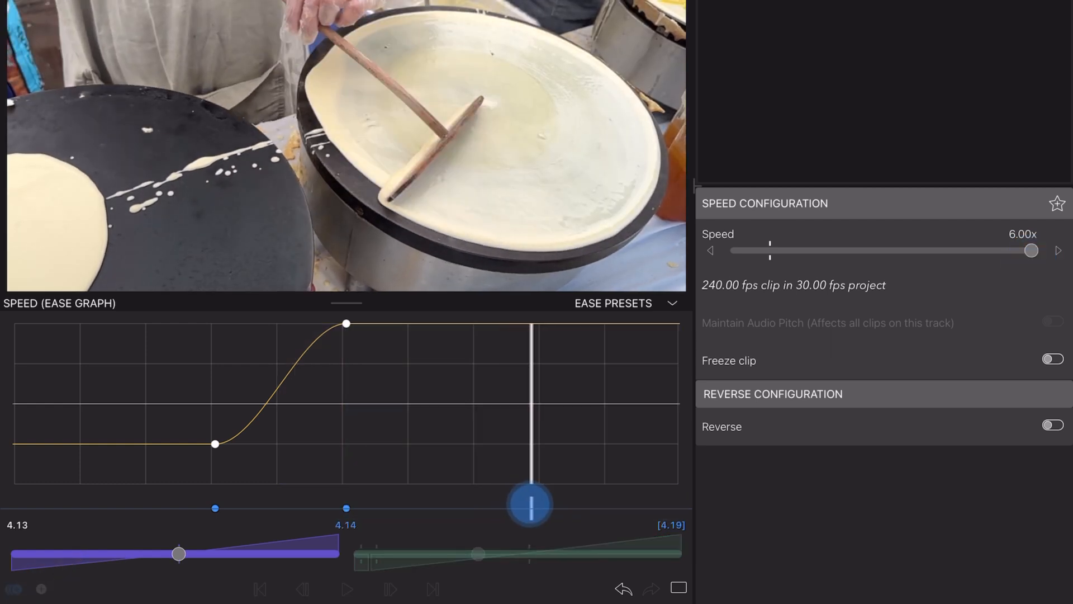
left_click_drag(1030, 249, 854, 249)
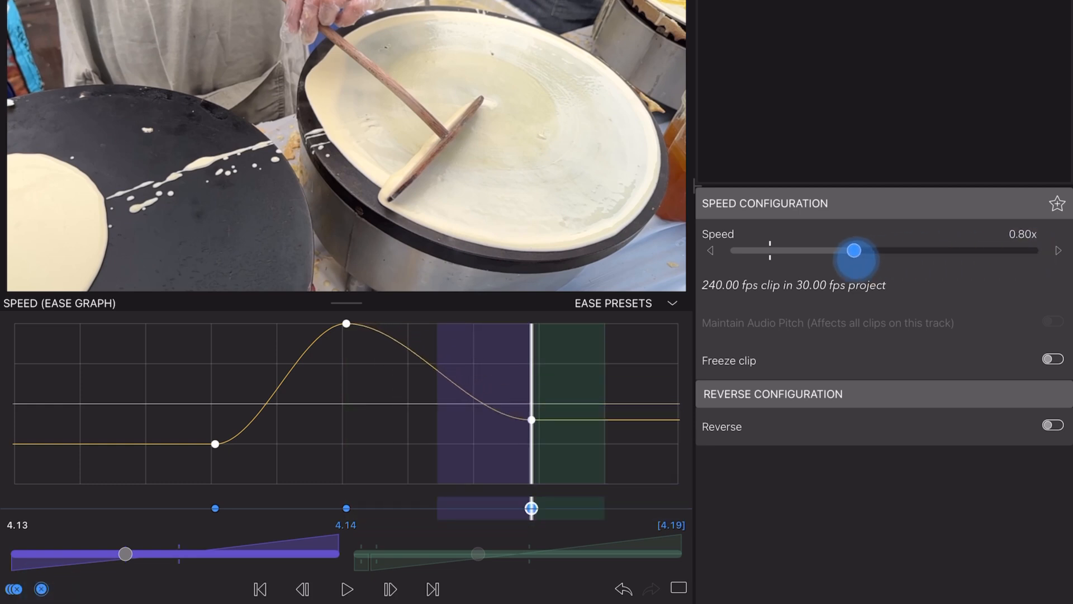
left_click_drag(854, 249, 769, 249)
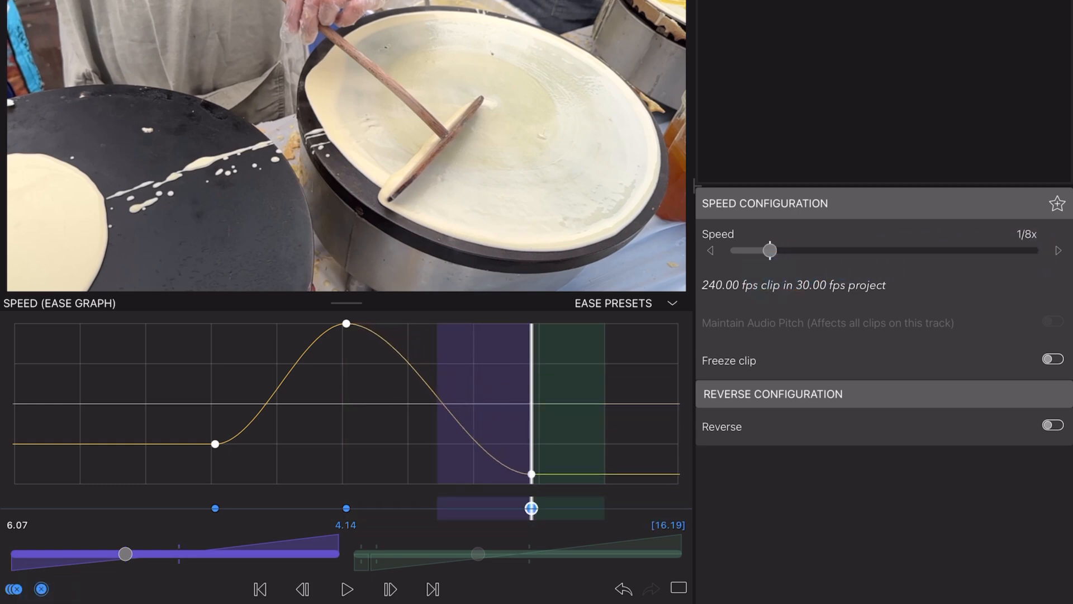
Lengthen the ease into the final slowdown for a long, gradual deceleration.
left_click_drag(769, 250, 990, 249)
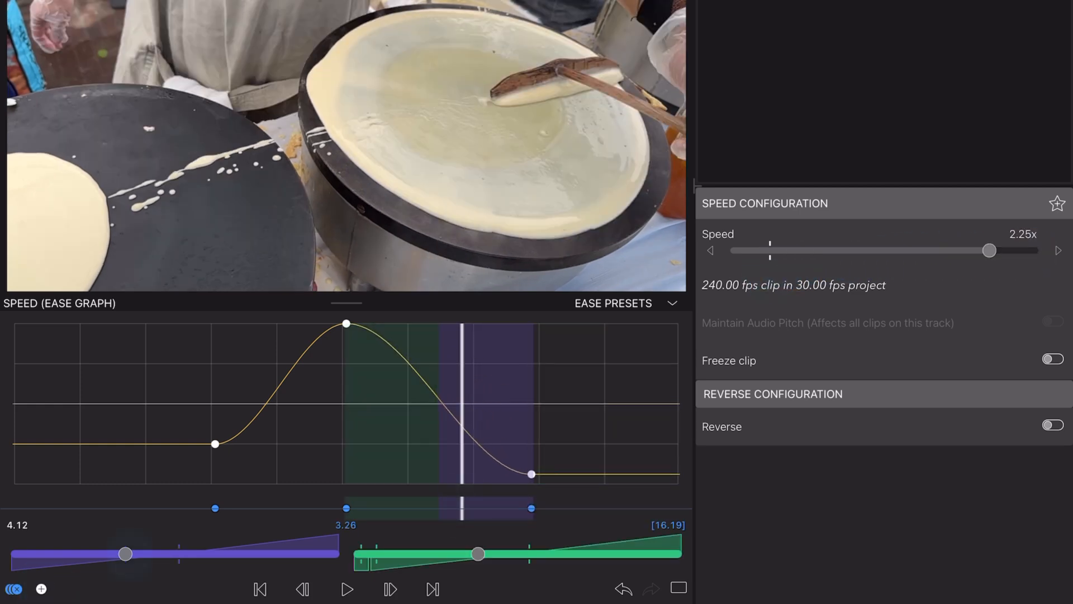
left_click_drag(988, 249, 853, 249)
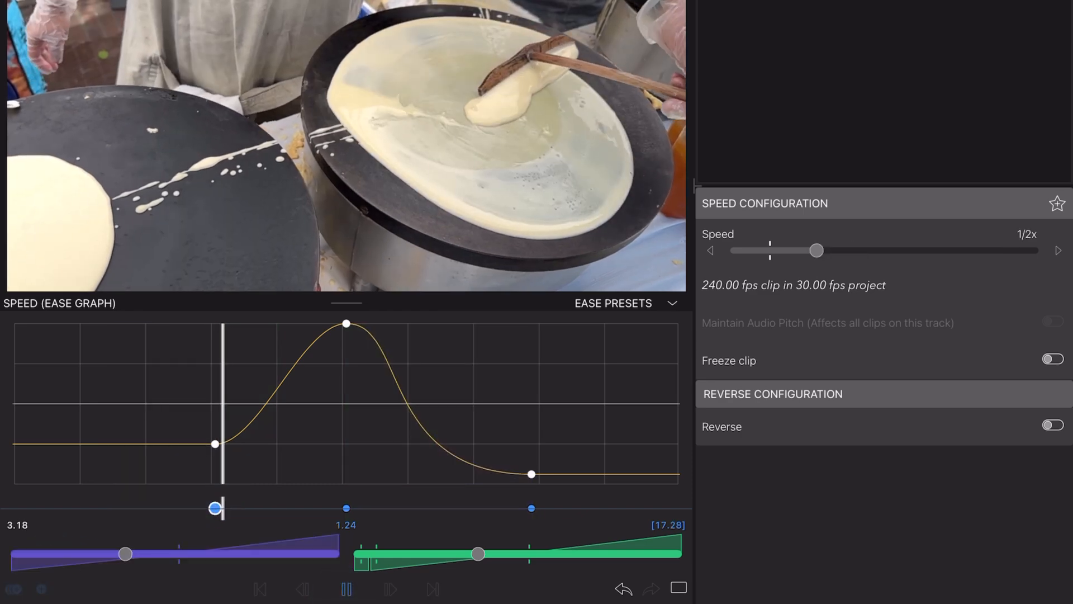
left_click_drag(816, 250, 778, 249)
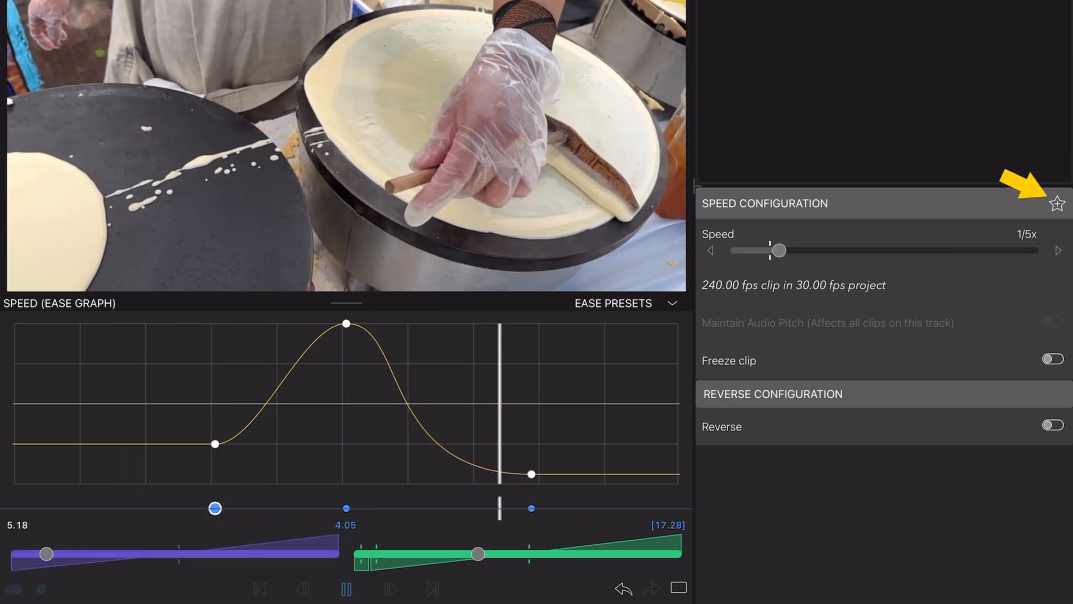
left_click_drag(778, 250, 769, 249)
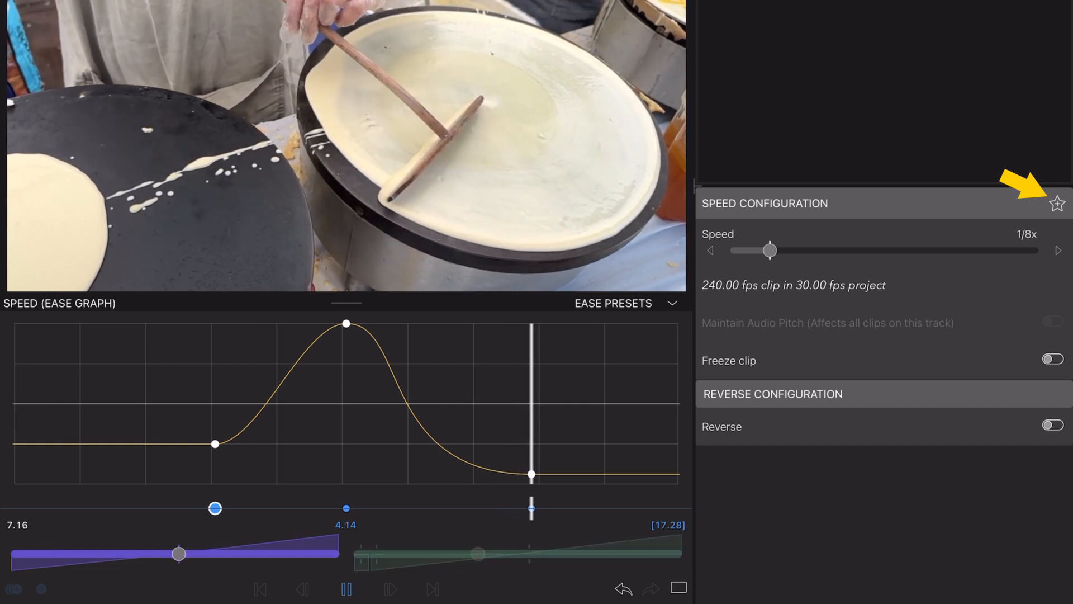
Save the ramp as a speed preset named 'My new speed preset!'.
left_click(1058, 202)
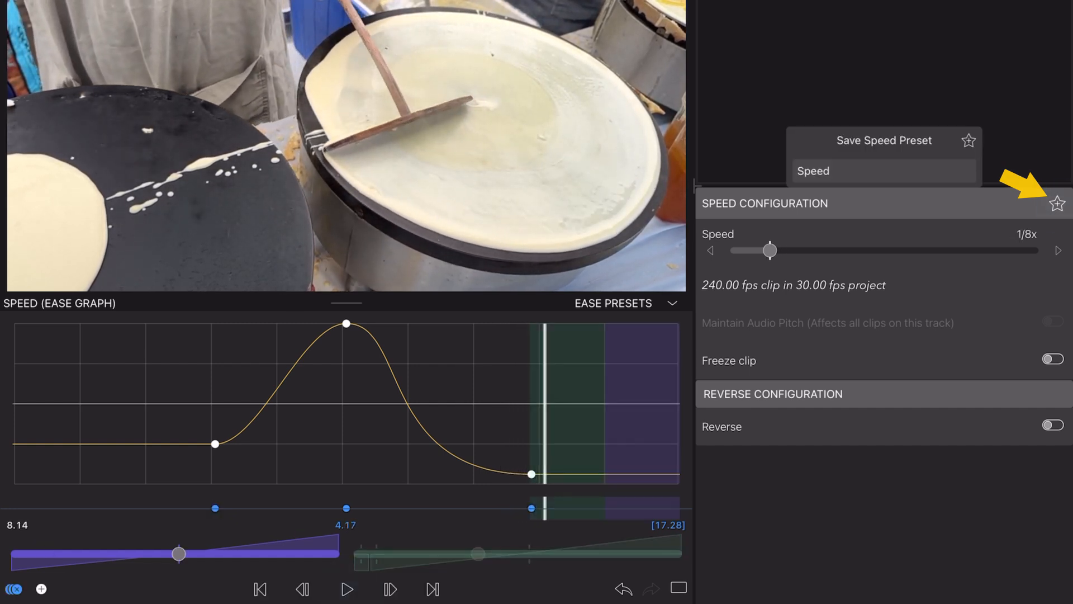
type("My new speed preset!")
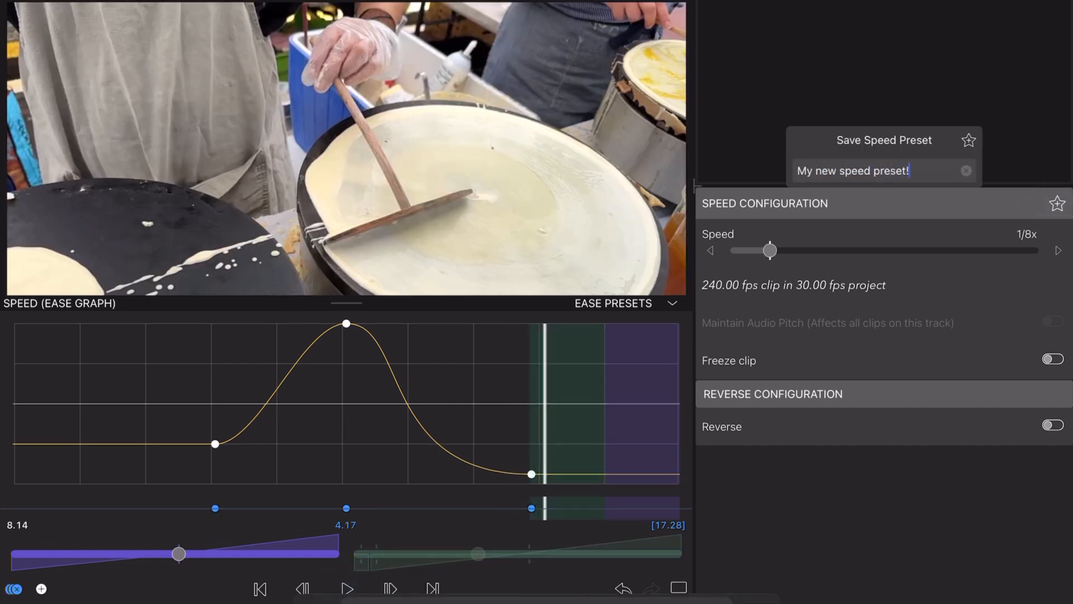